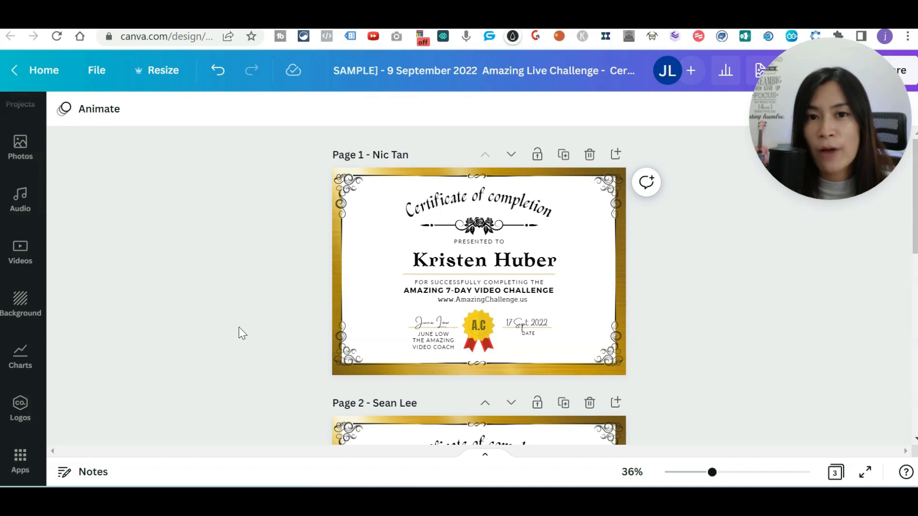
mouse_move(305, 314)
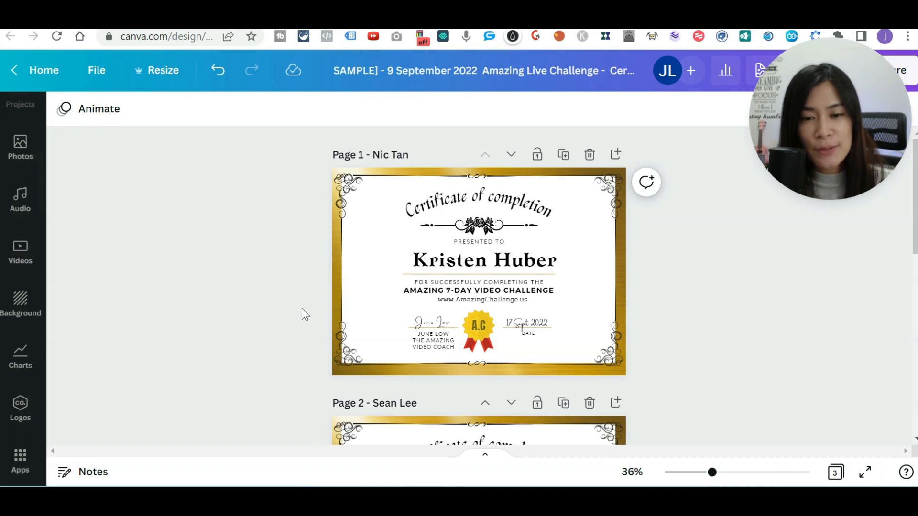
mouse_move(261, 319)
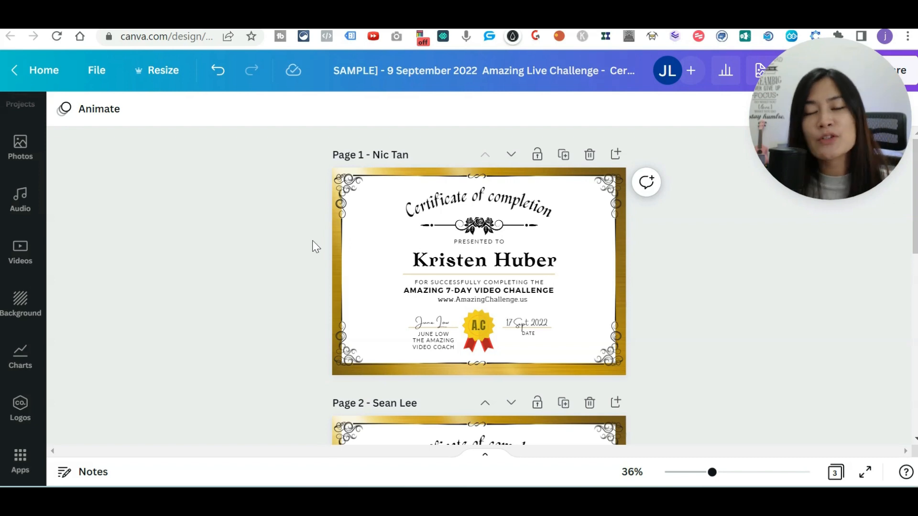
Select the name and date text, then delete the second certificate page.
click(481, 260)
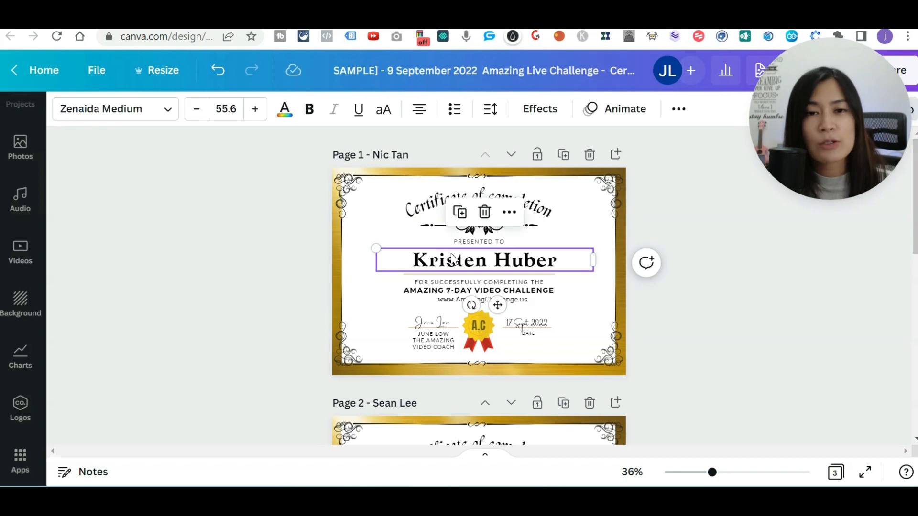
click(526, 324)
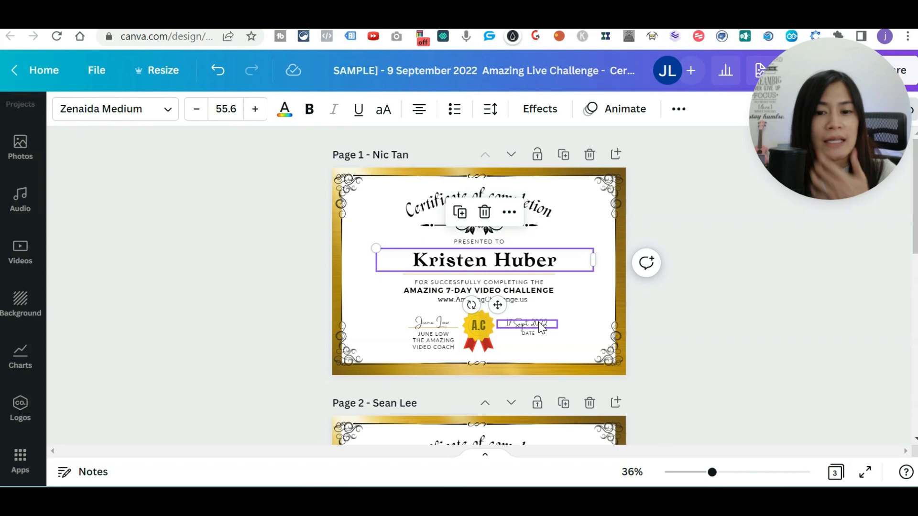
click(278, 313)
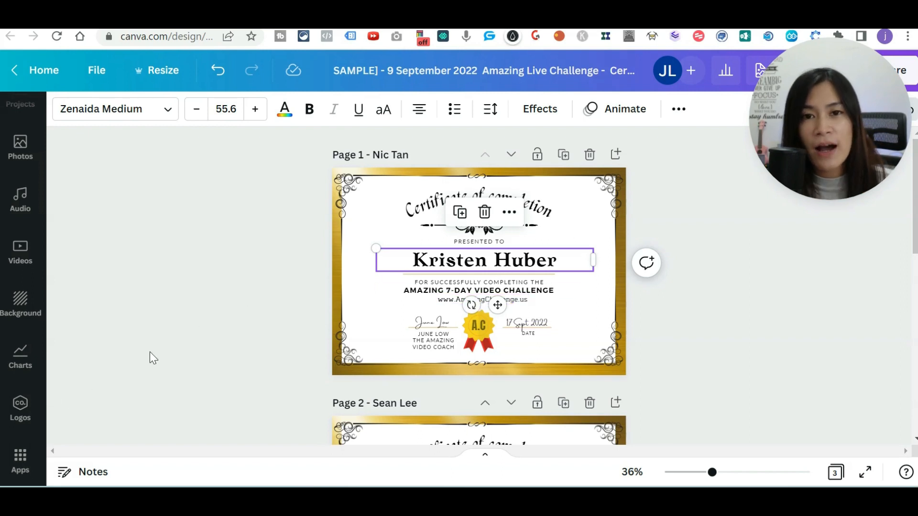
mouse_move(160, 359)
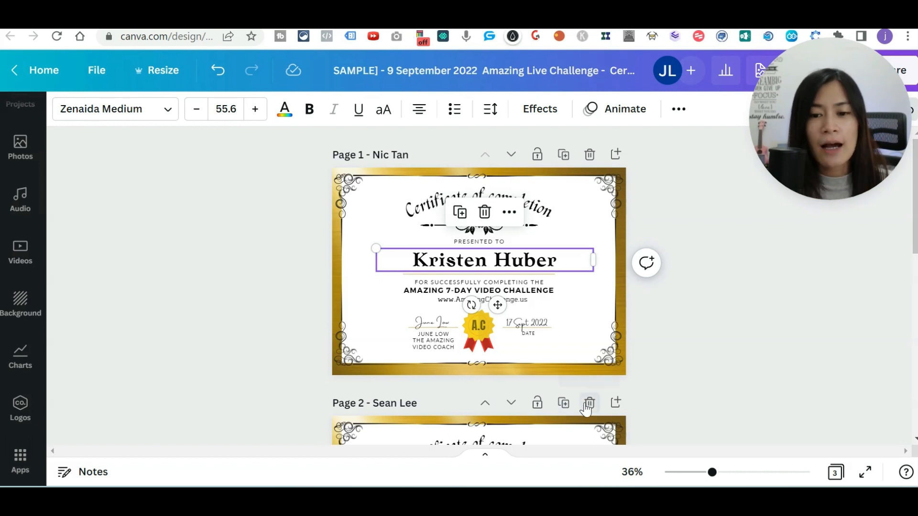
click(589, 403)
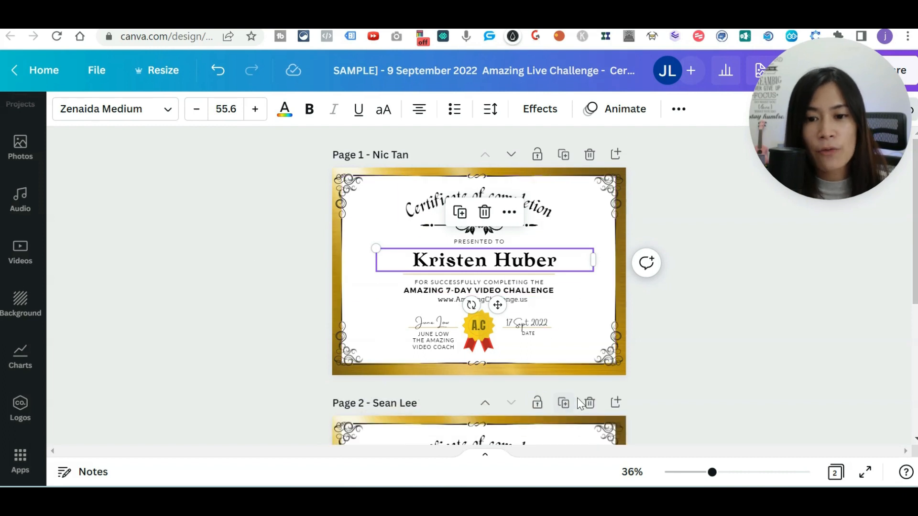
Delete the remaining extra page, leaving a single certificate page.
click(588, 403)
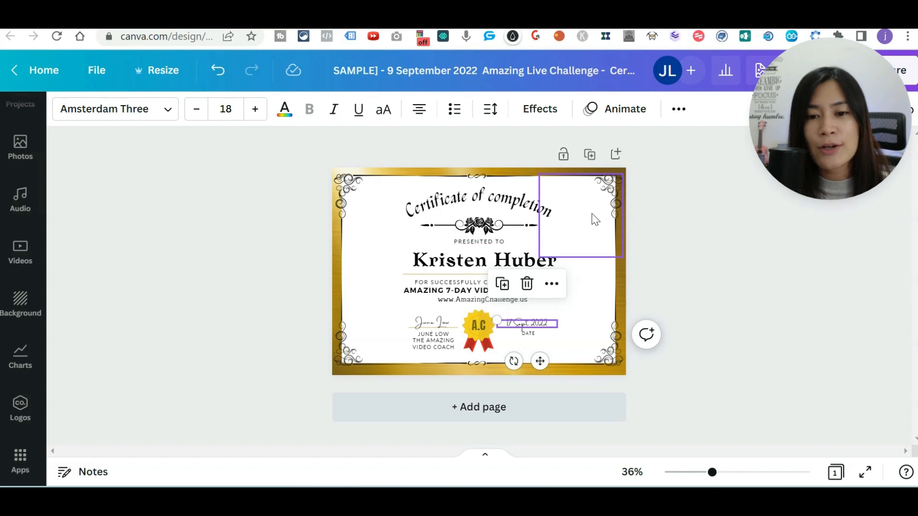
mouse_move(593, 250)
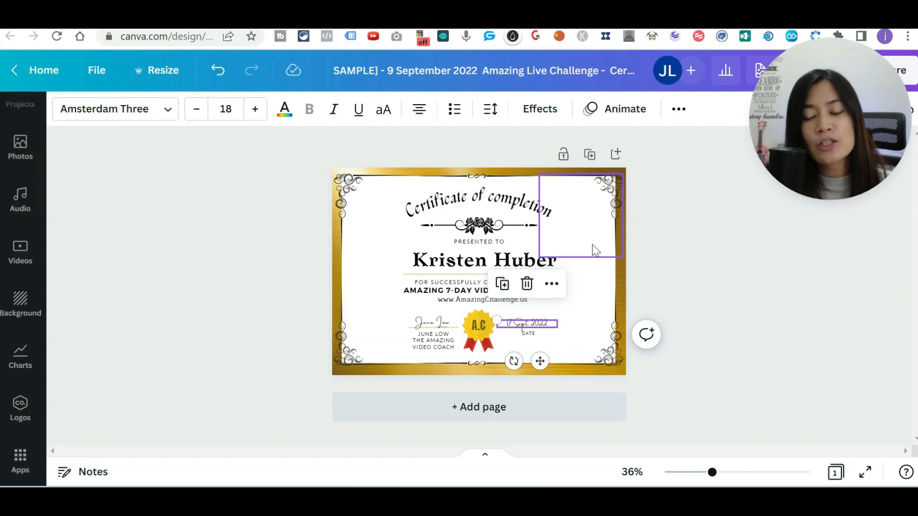
mouse_move(565, 245)
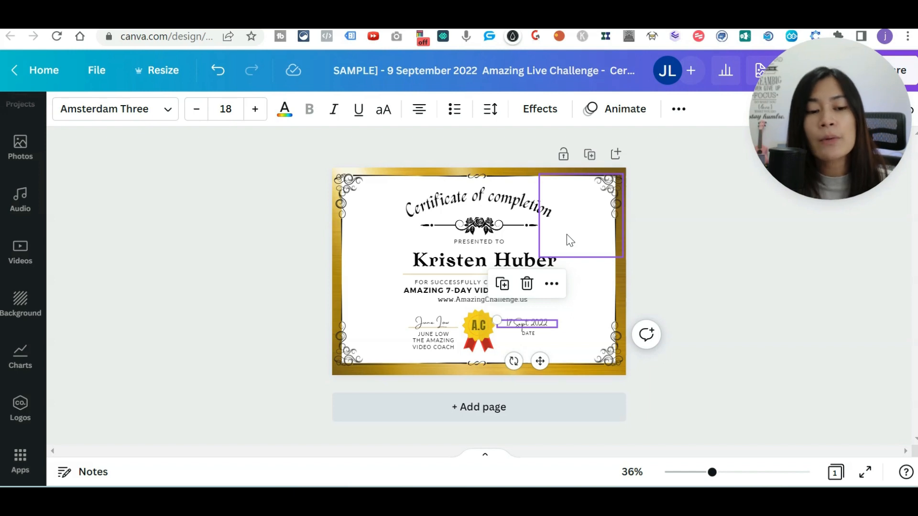
mouse_move(578, 238)
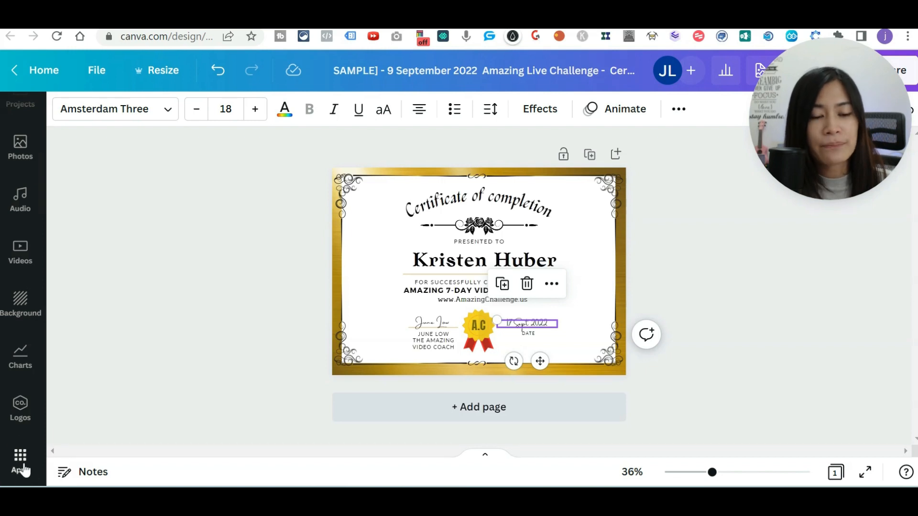
Open the Bulk create app by searching Apps for 'bulk' and choose manual data entry.
click(19, 468)
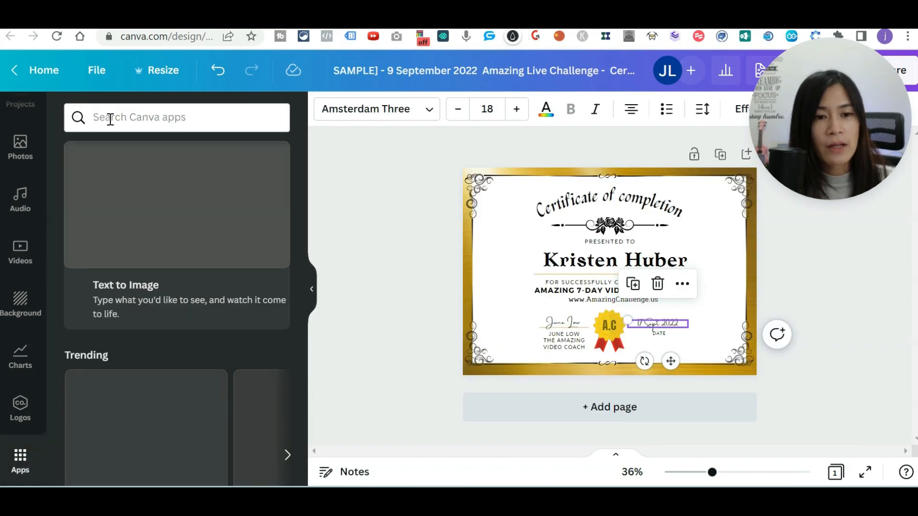
text(bulk)
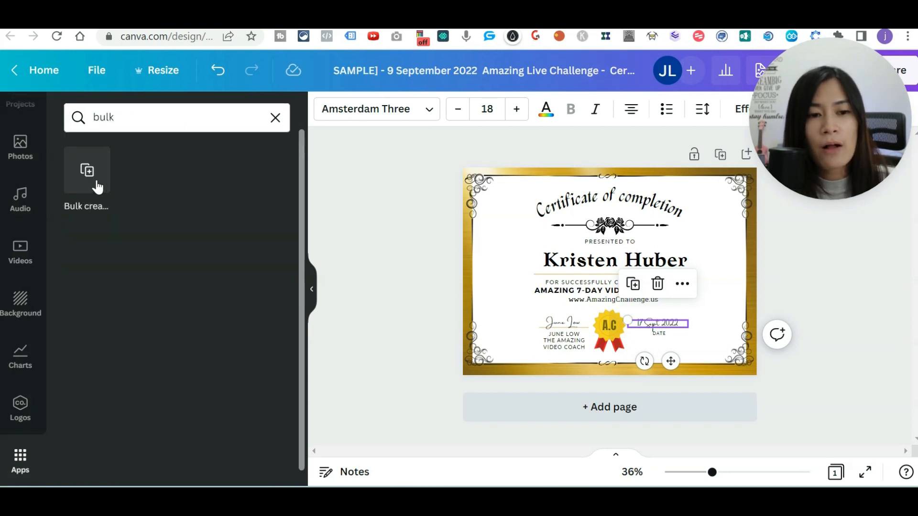
click(86, 170)
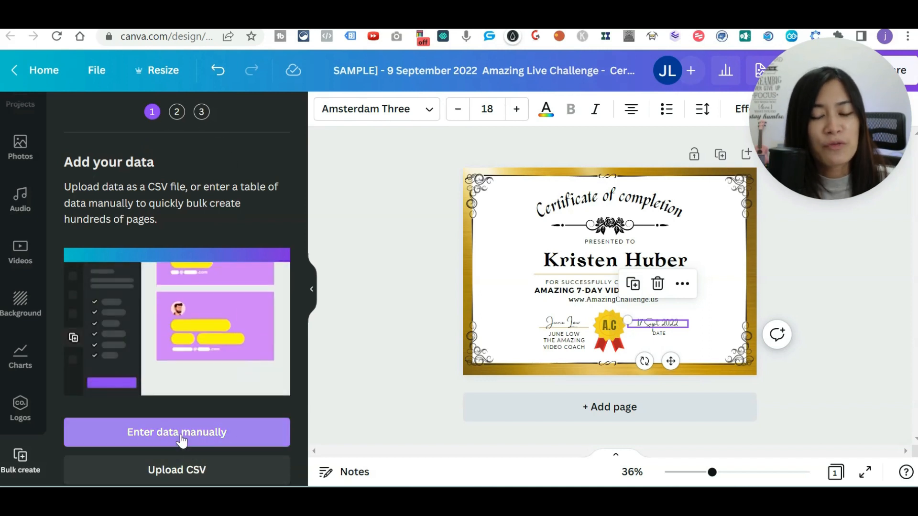
click(177, 432)
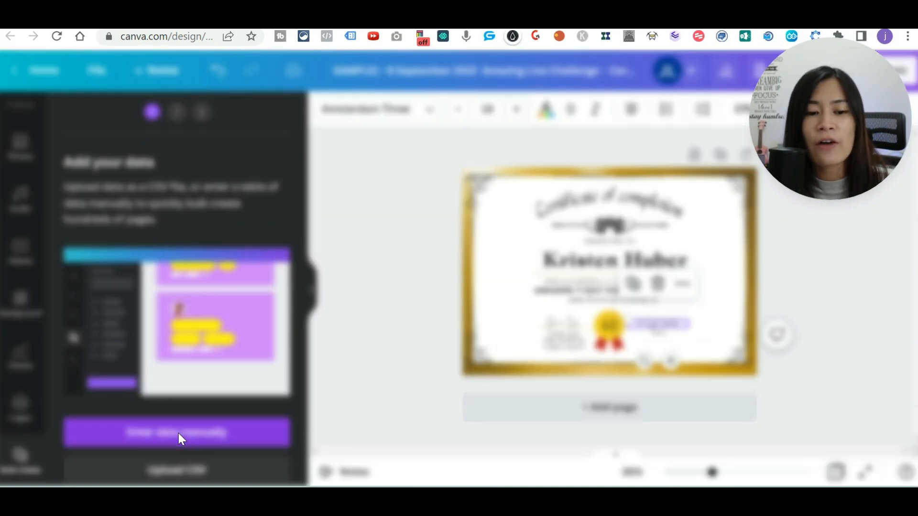
Rename the Email column to Date and change the names to Junelow.co and Junelow.net.
click(177, 432)
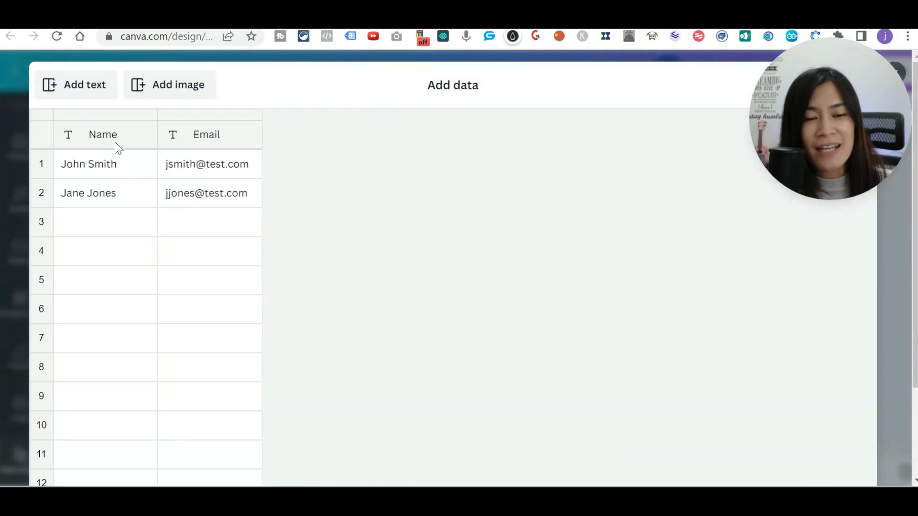
click(103, 135)
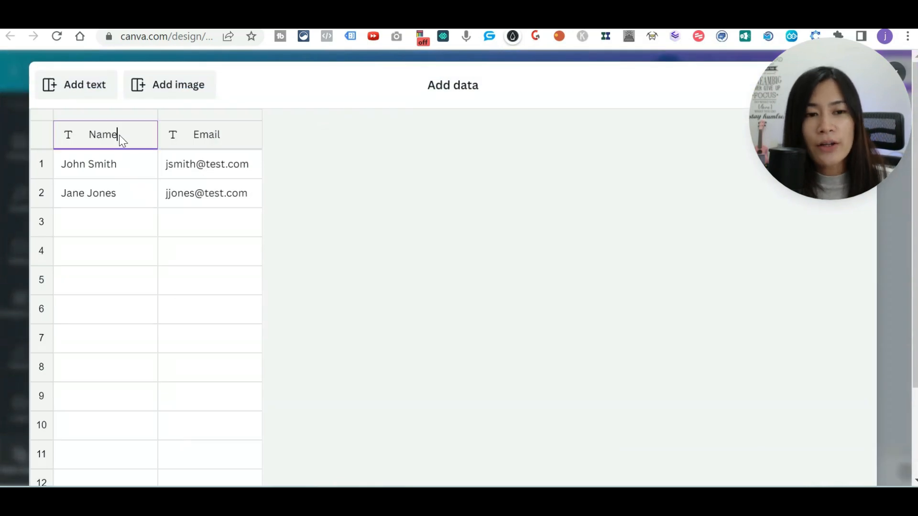
click(207, 164)
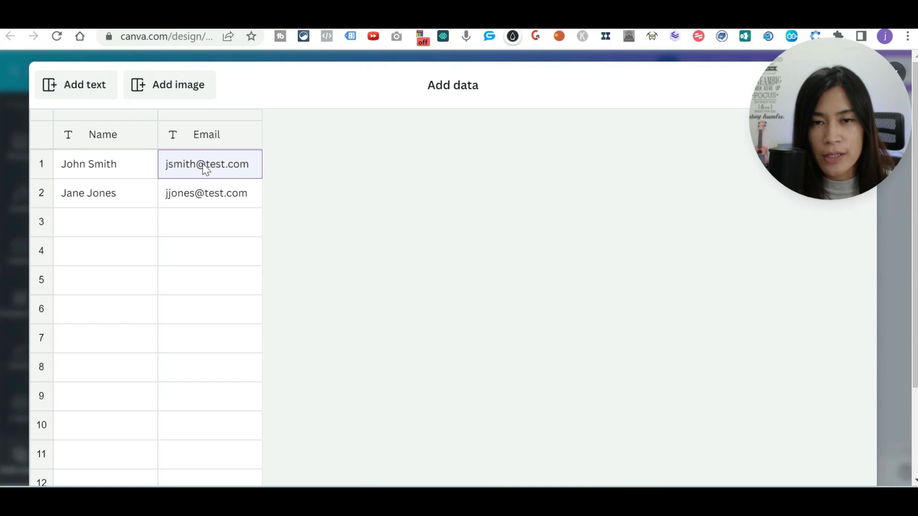
click(210, 135)
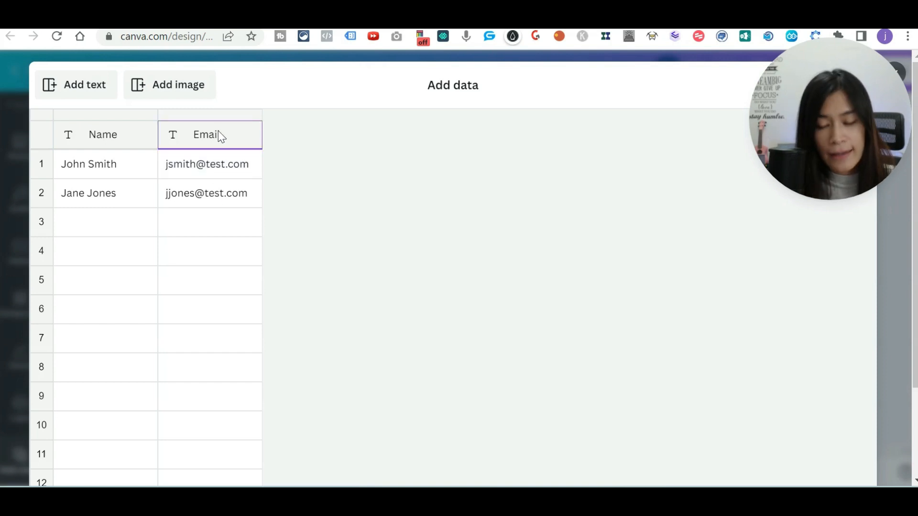
text(Date)
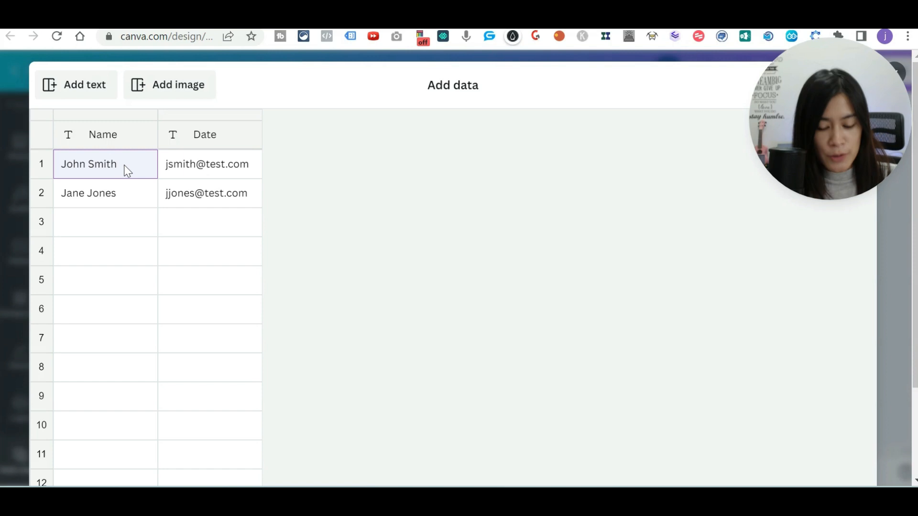
text(Jue)
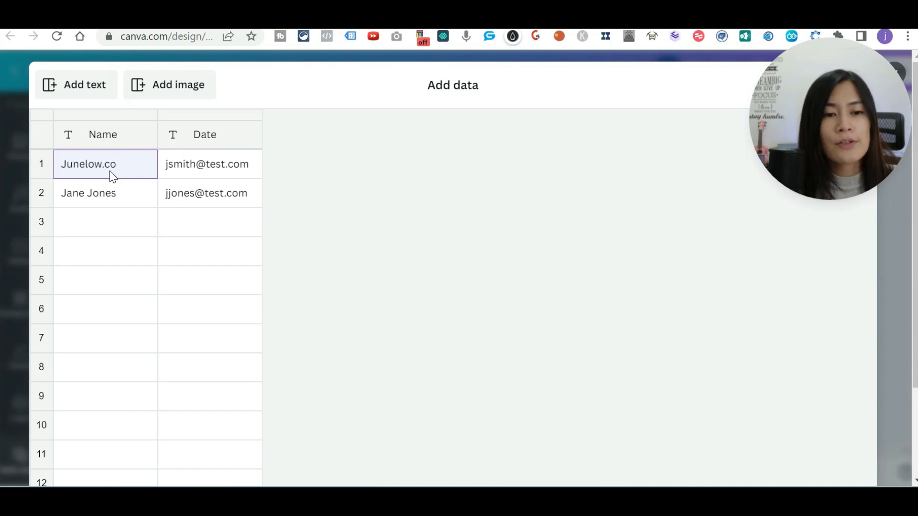
click(88, 192)
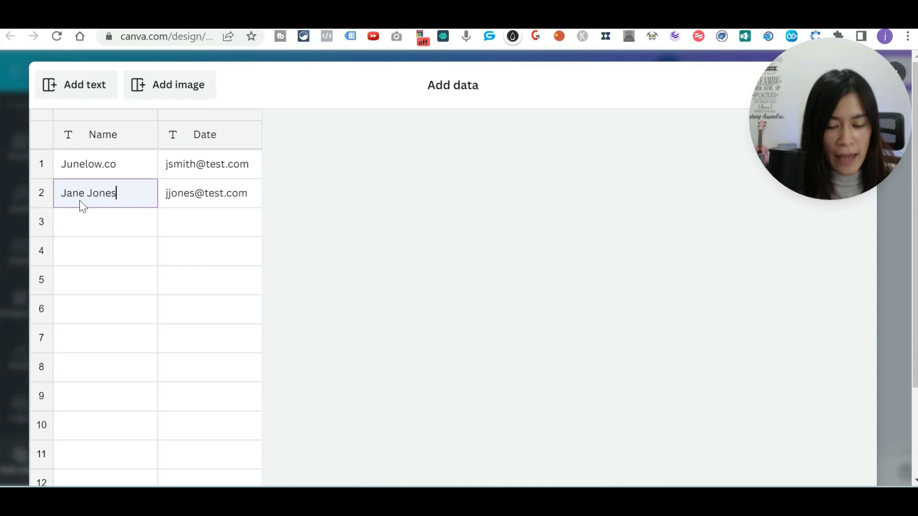
text(Ama)
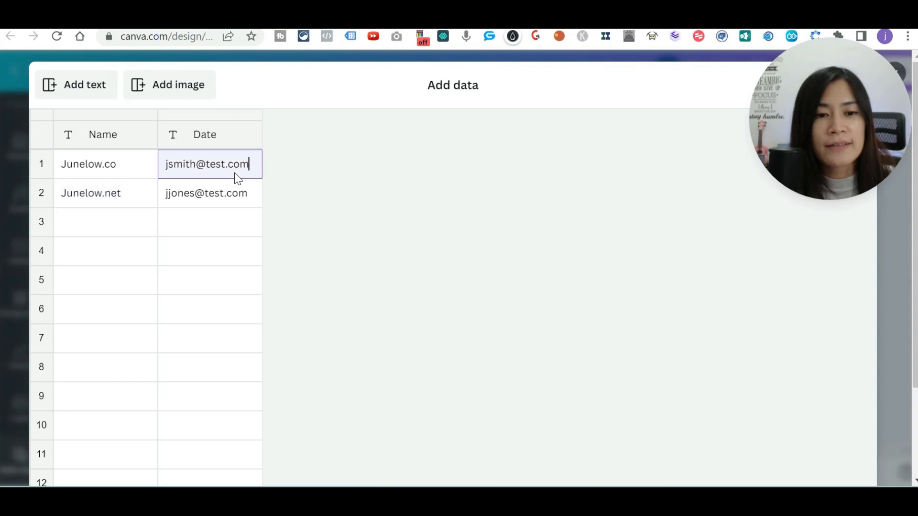
Enter dates 6 Jan 2023 and 10 March 2023 for rows 1 and 2.
key(Delete)
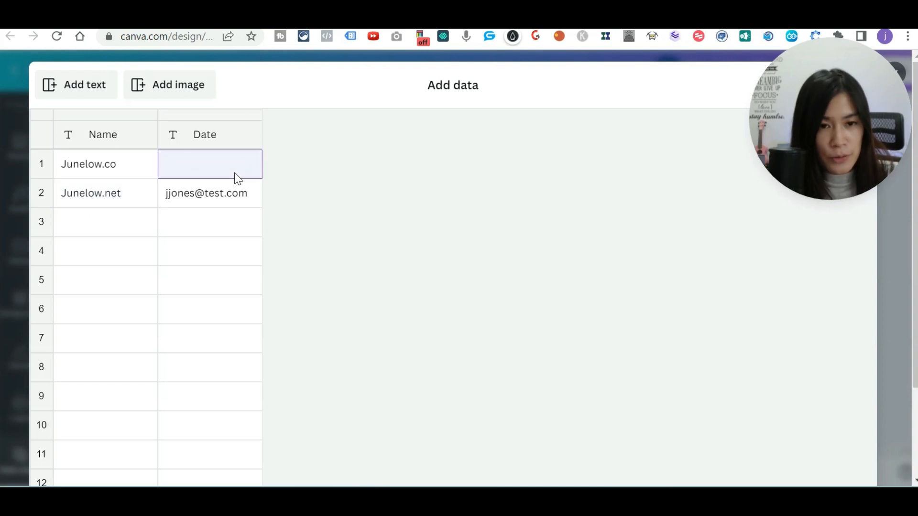
text(6)
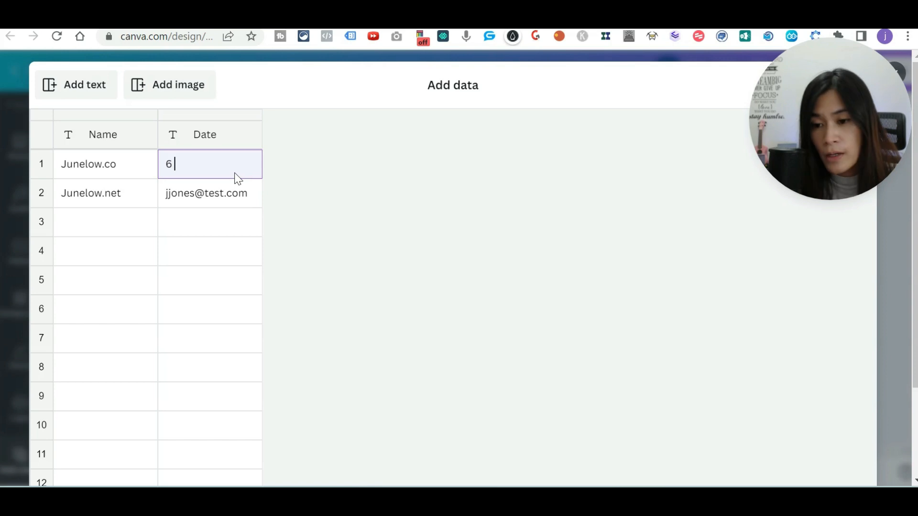
text(Jan 2023)
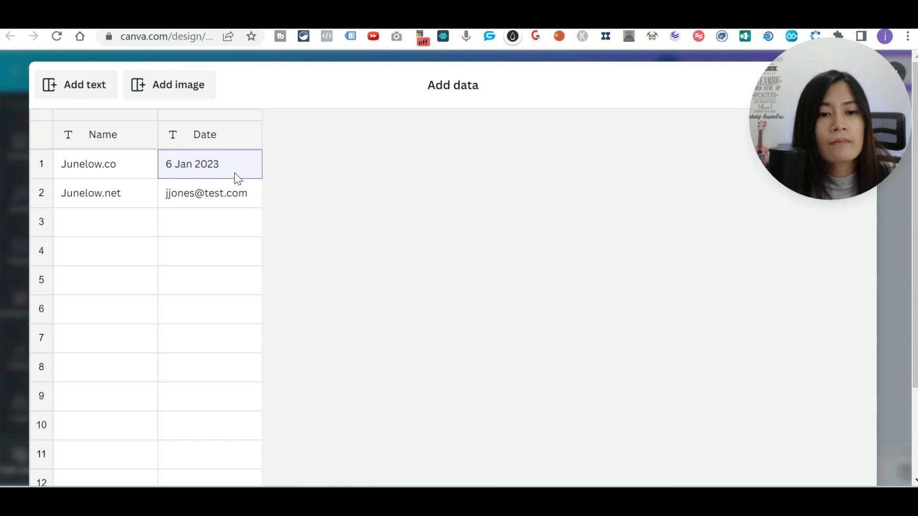
click(216, 193)
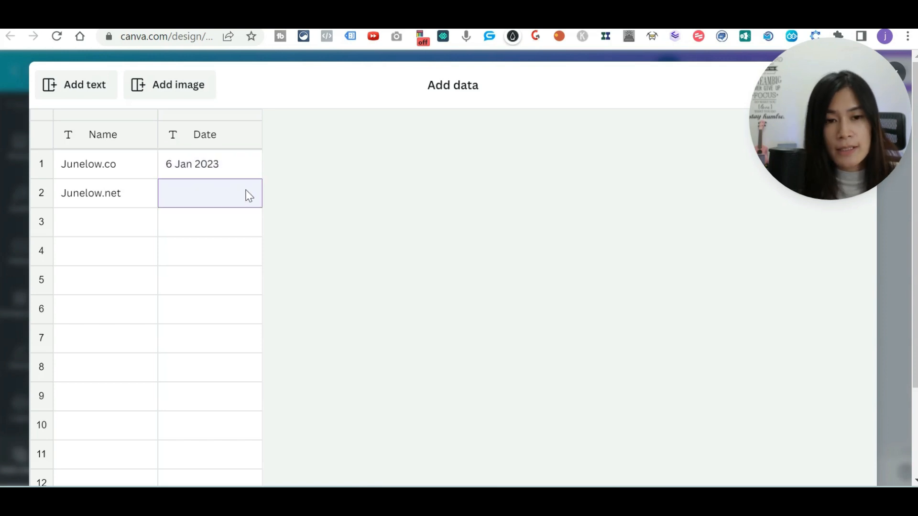
text(10 March 2023)
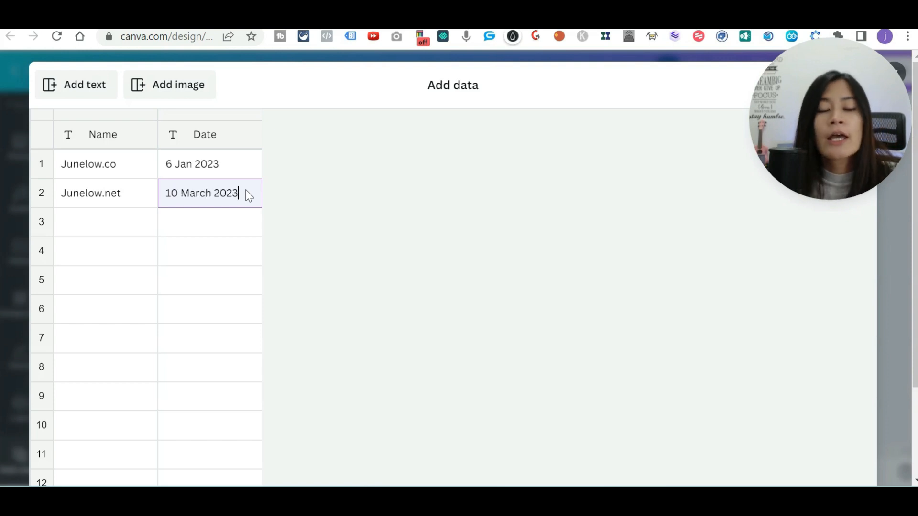
Add a third row with June Low Name and 10 Feb 2023.
scroll(down, 3)
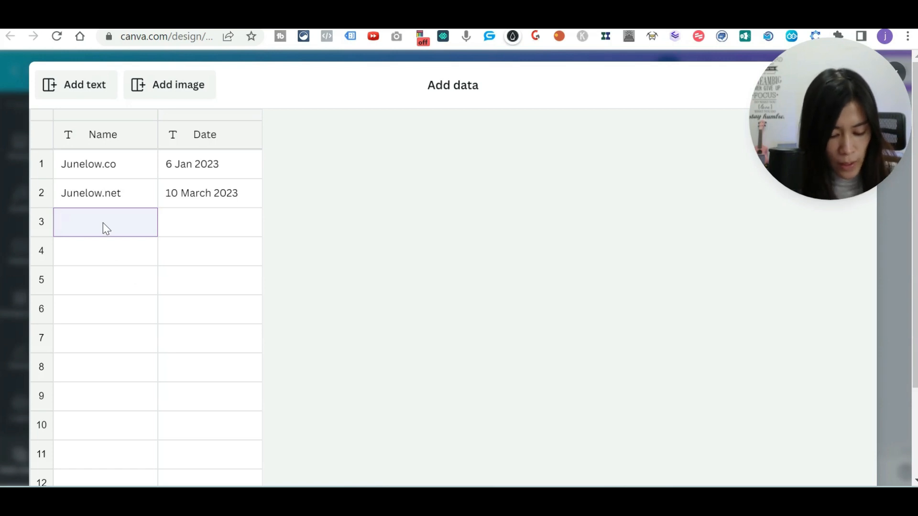
text(amazin)
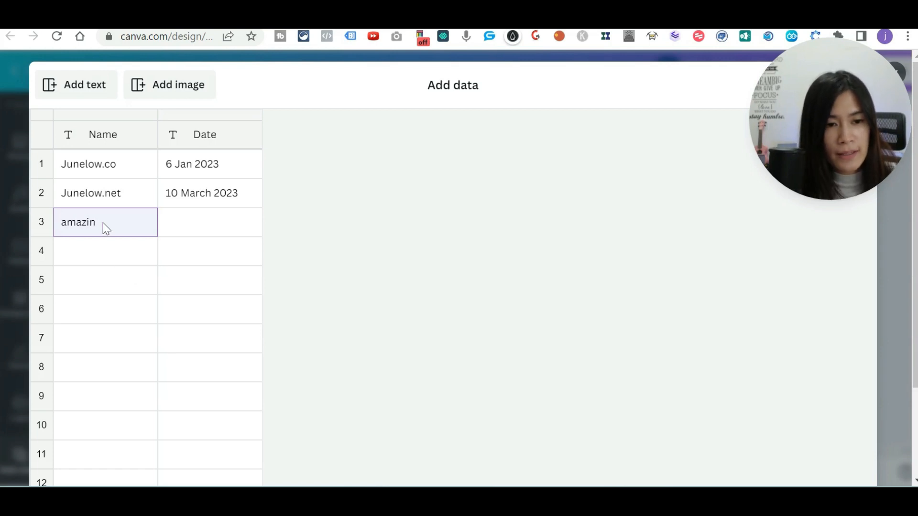
text(June Low Name)
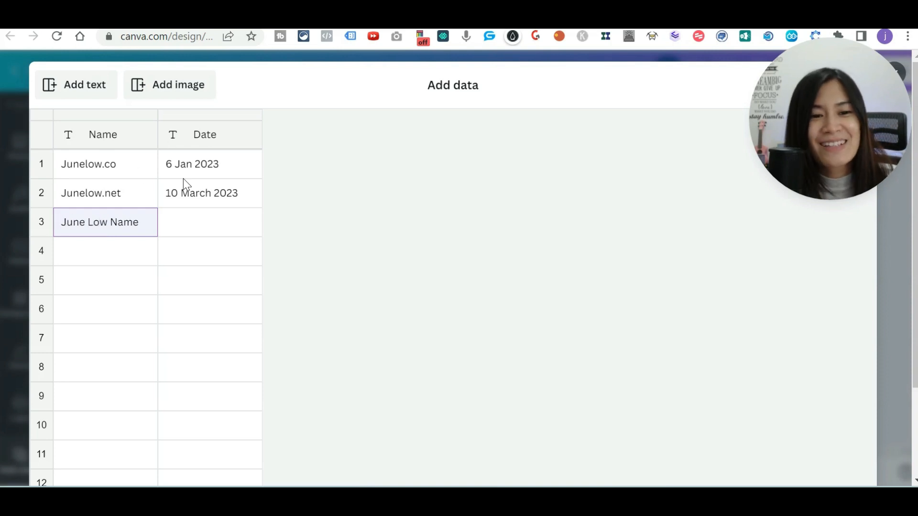
text(10 Feb 2023)
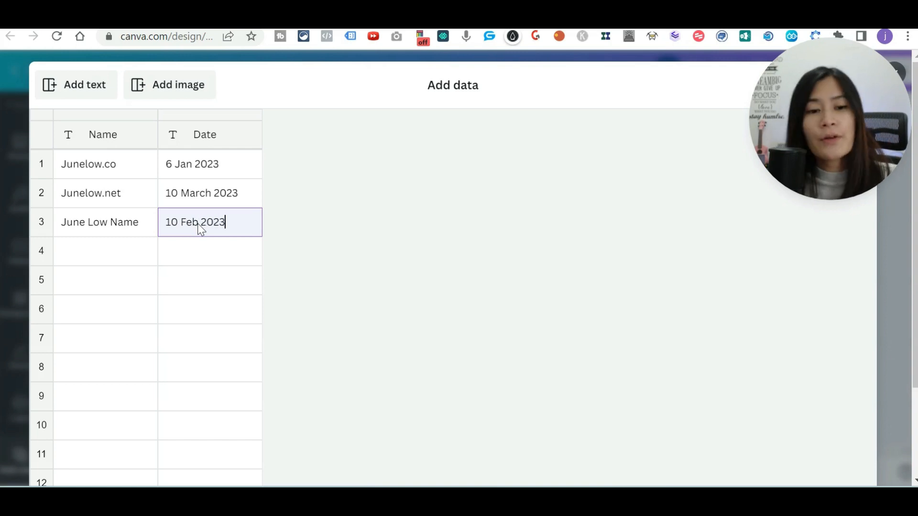
Scroll down the bulk-create Add data table.
scroll(down, 3)
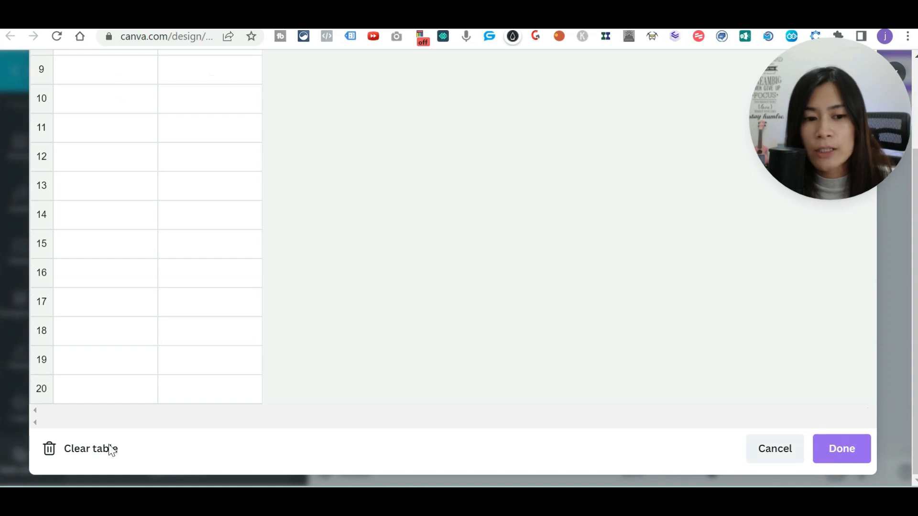
mouse_move(67, 459)
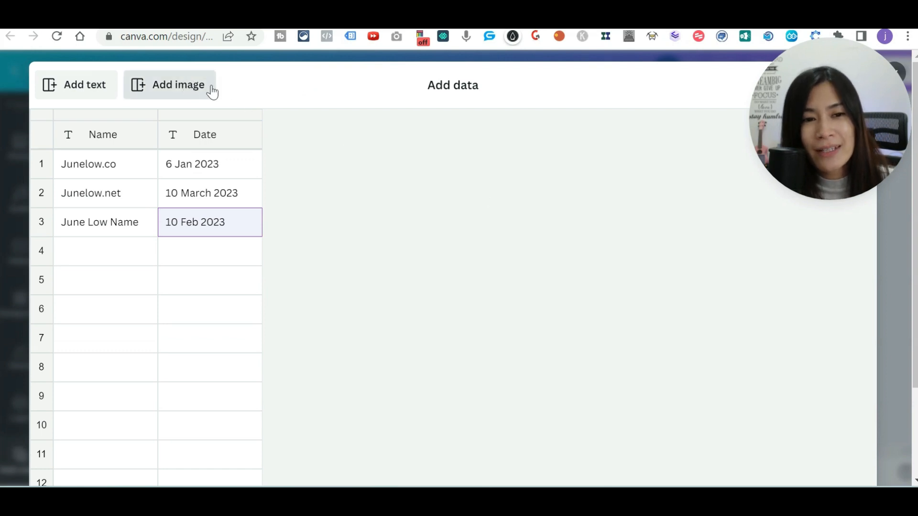
mouse_move(491, 138)
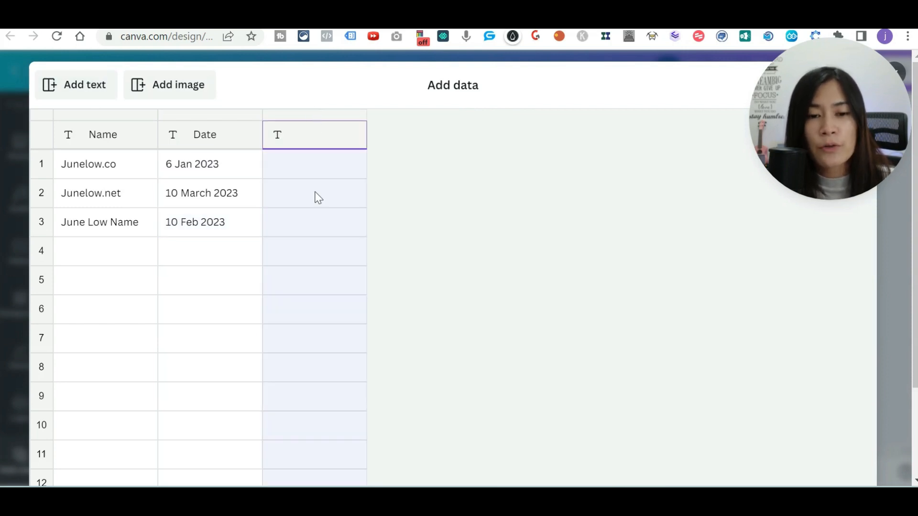
mouse_move(317, 97)
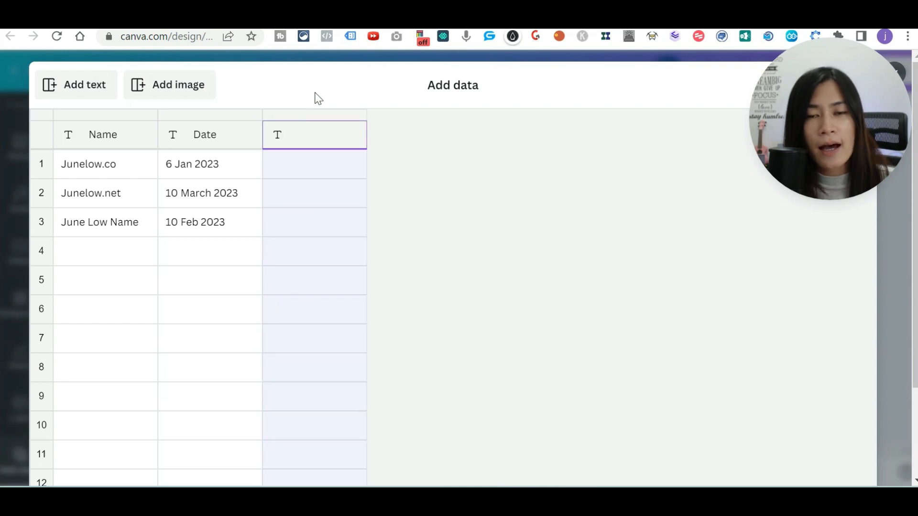
mouse_move(325, 82)
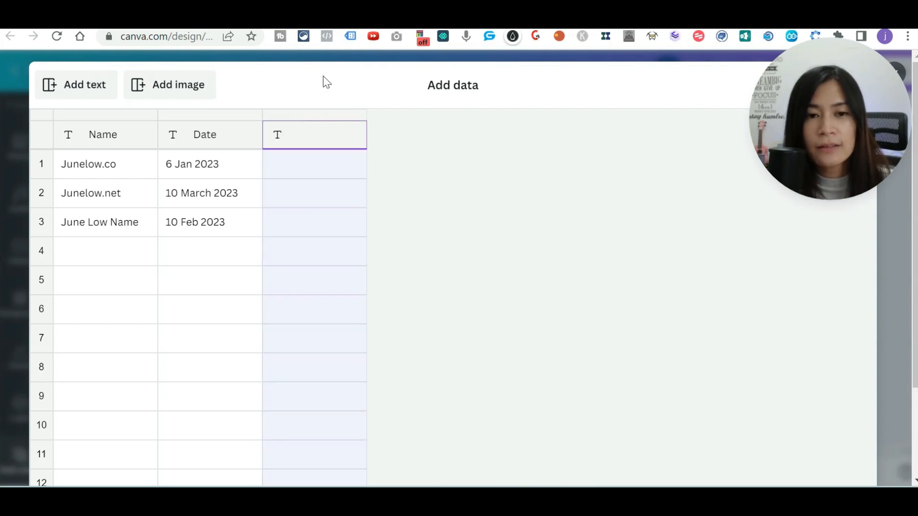
Delete the empty third column from its right-click menu, keeping only Name and Date.
right_click(305, 250)
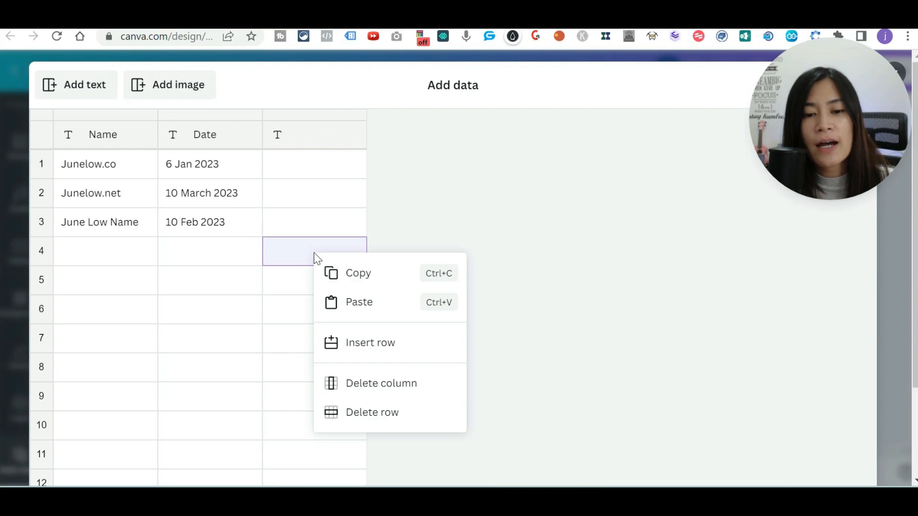
mouse_move(384, 393)
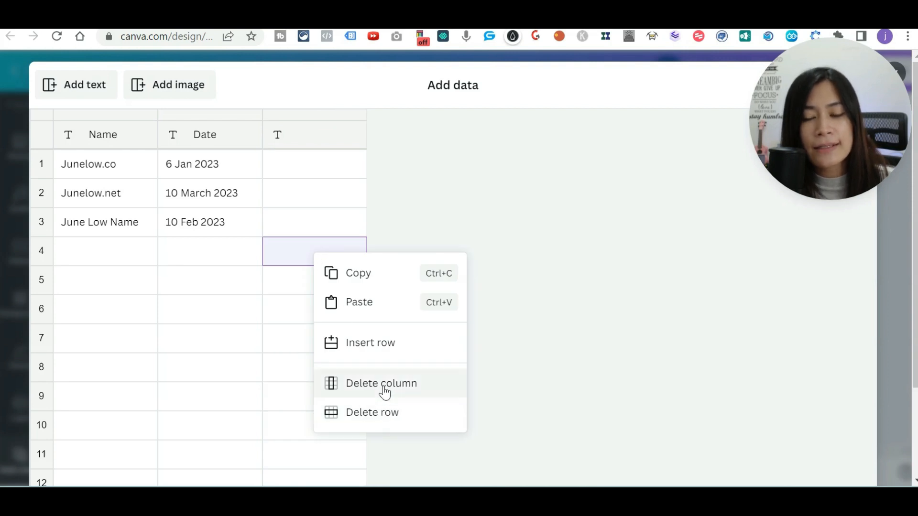
click(381, 383)
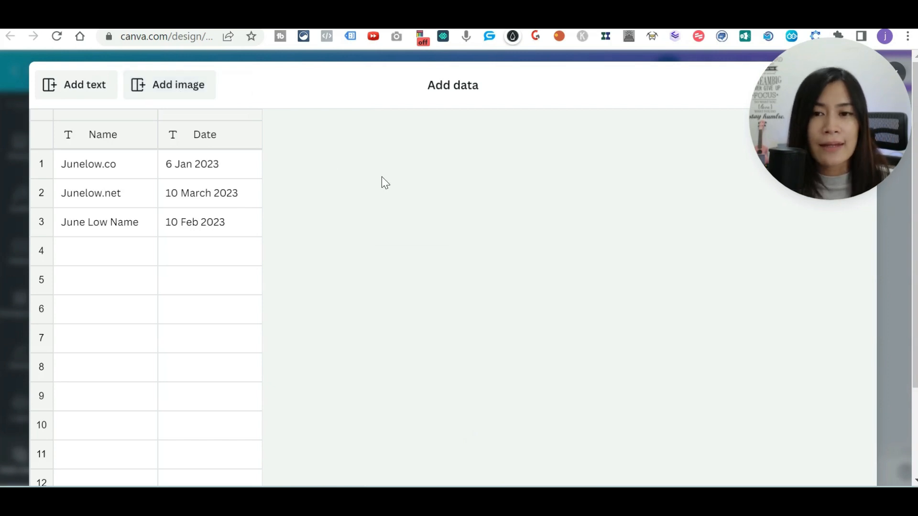
scroll(down, 3)
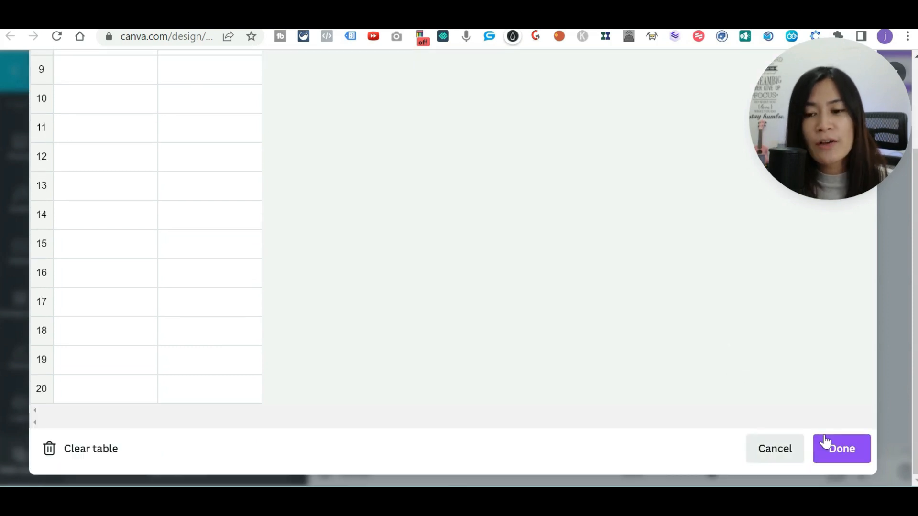
Close the data table and connect the recipient name text to the Name field.
click(840, 449)
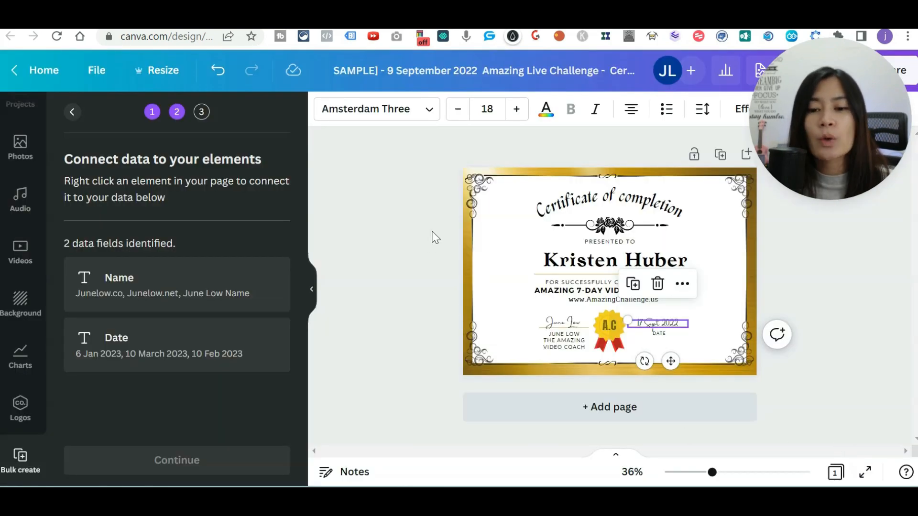
mouse_move(210, 175)
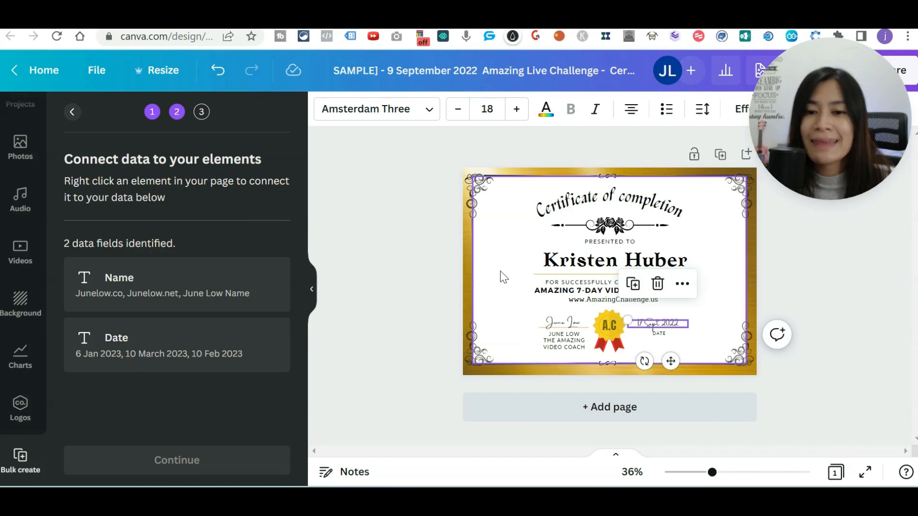
click(609, 260)
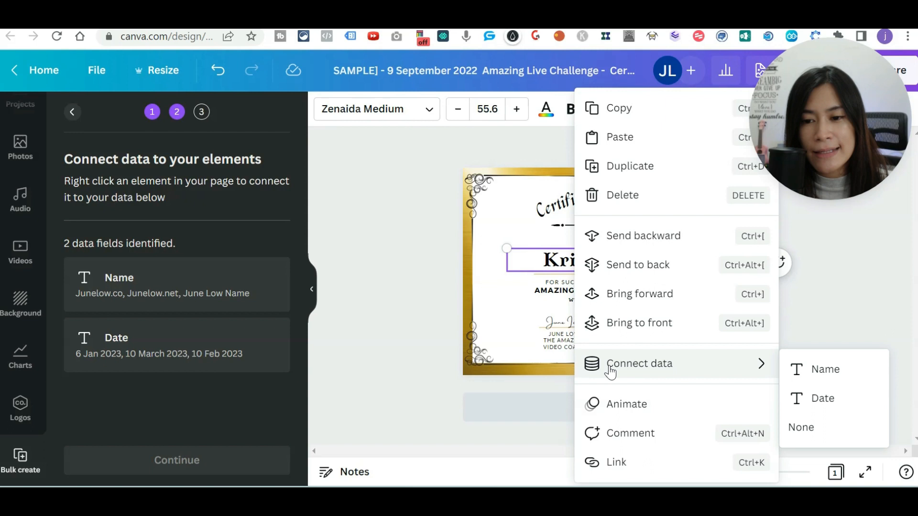
mouse_move(826, 369)
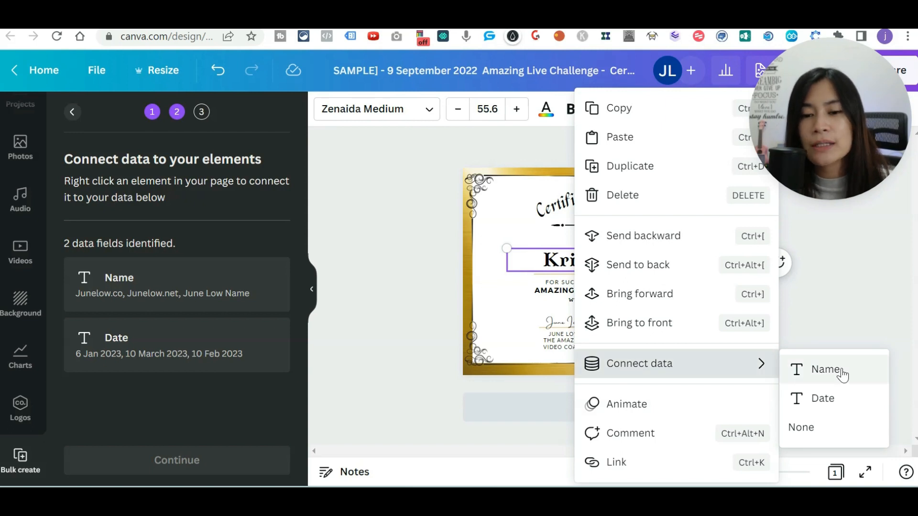
click(825, 370)
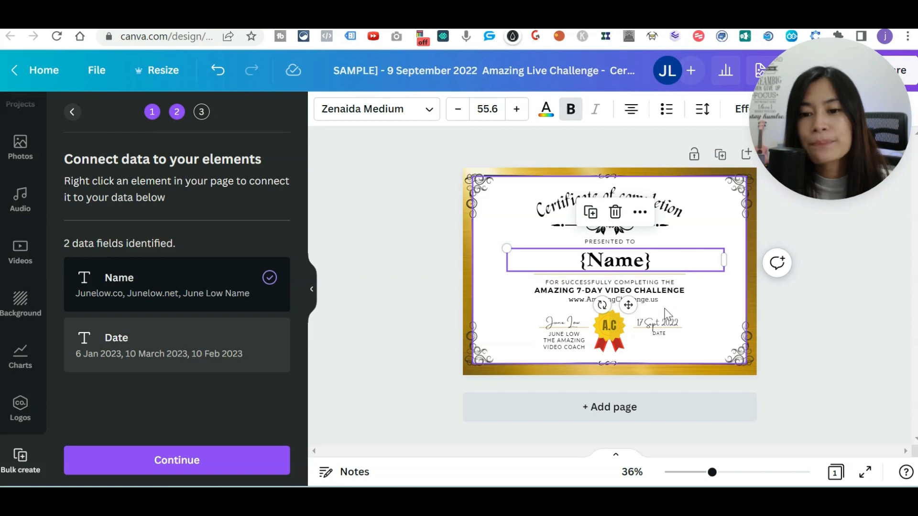
click(656, 323)
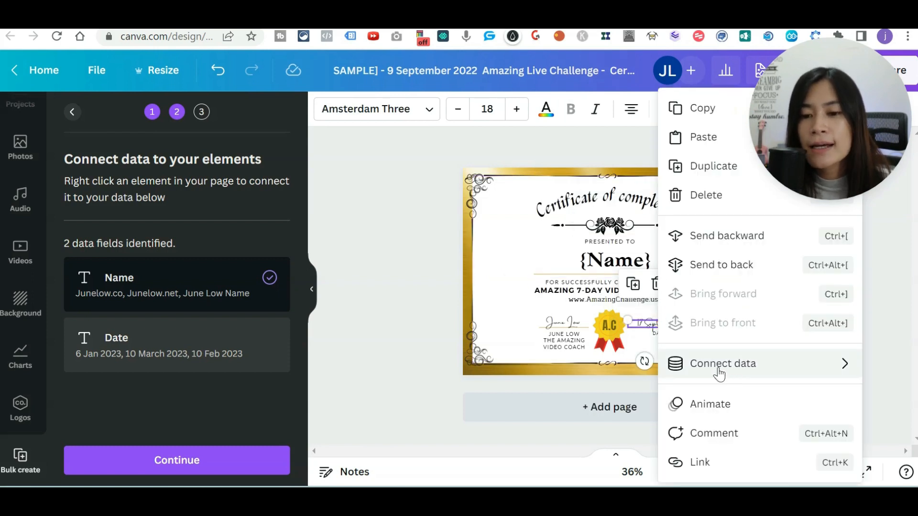
Connect the date text to the Date field and continue to applying data.
click(722, 364)
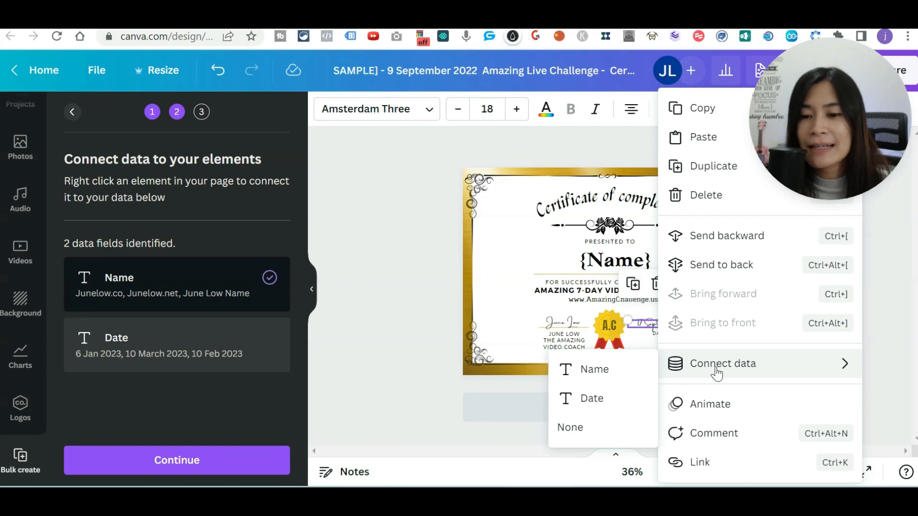
mouse_move(592, 401)
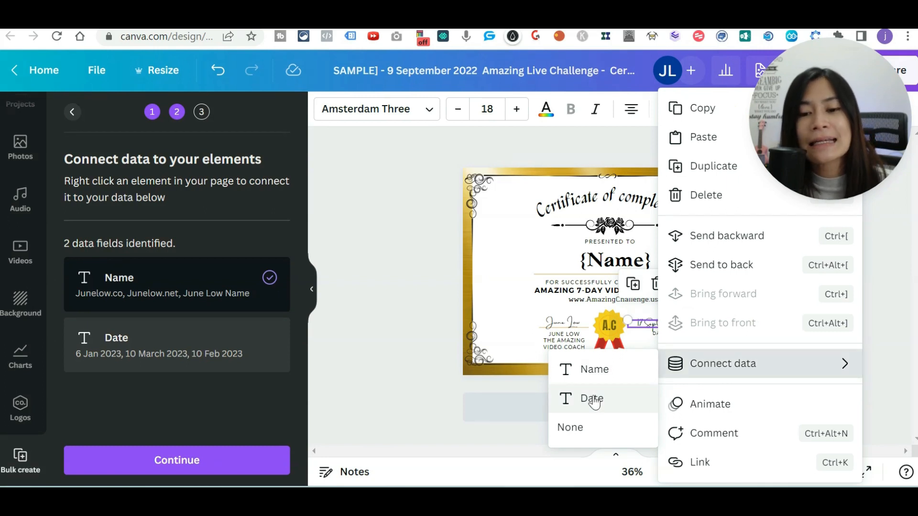
click(591, 399)
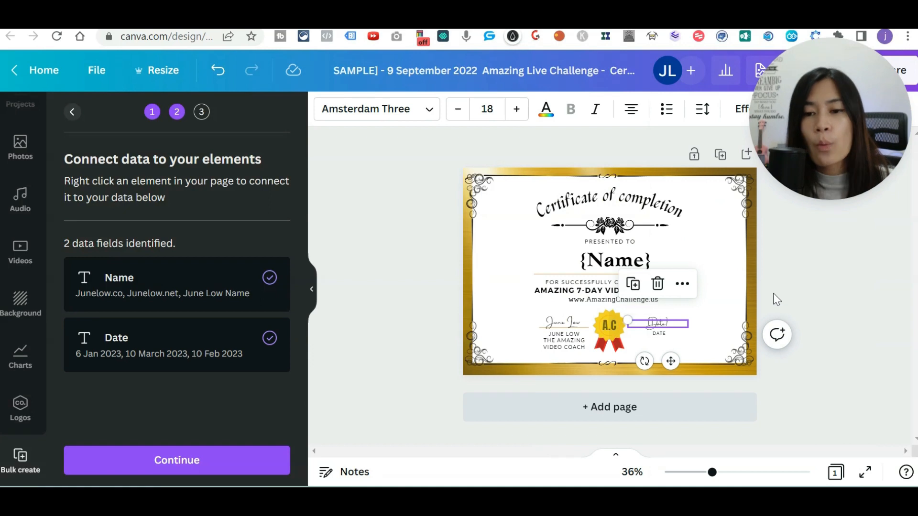
click(613, 260)
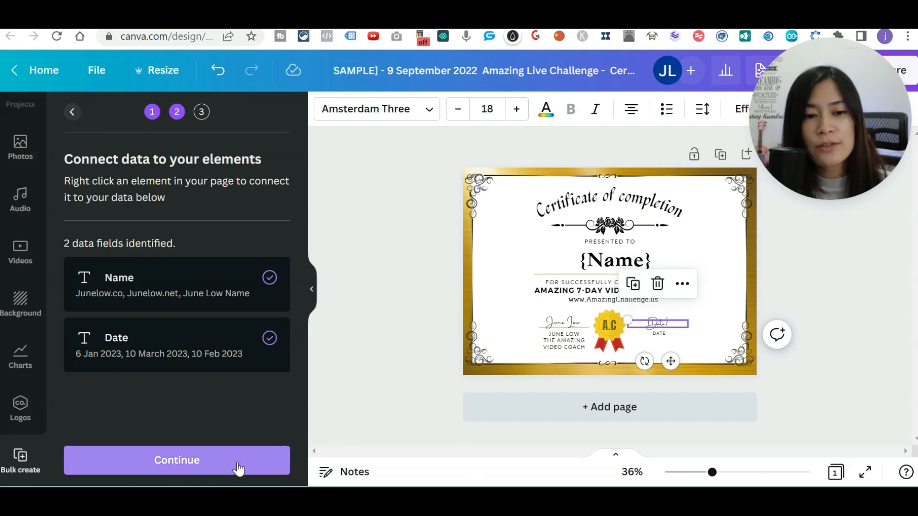
click(176, 460)
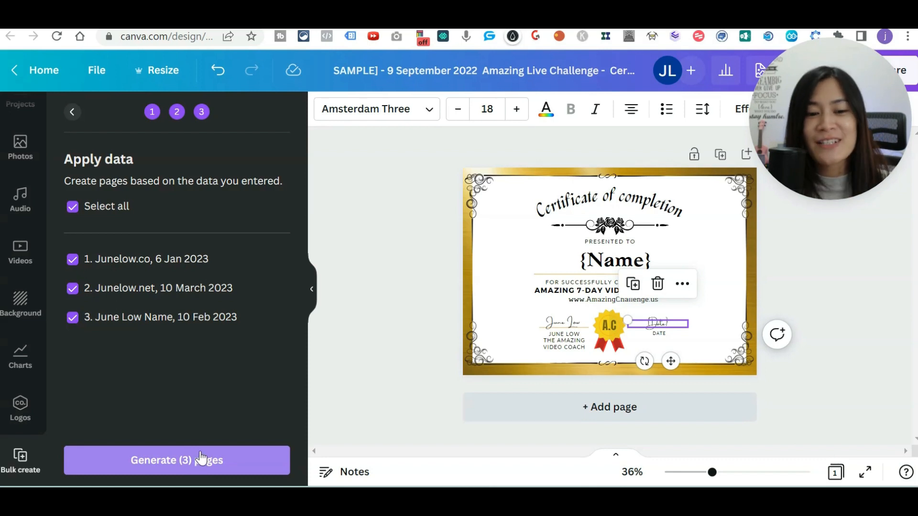
Generate three certificate pages from all three ticked data rows.
click(176, 461)
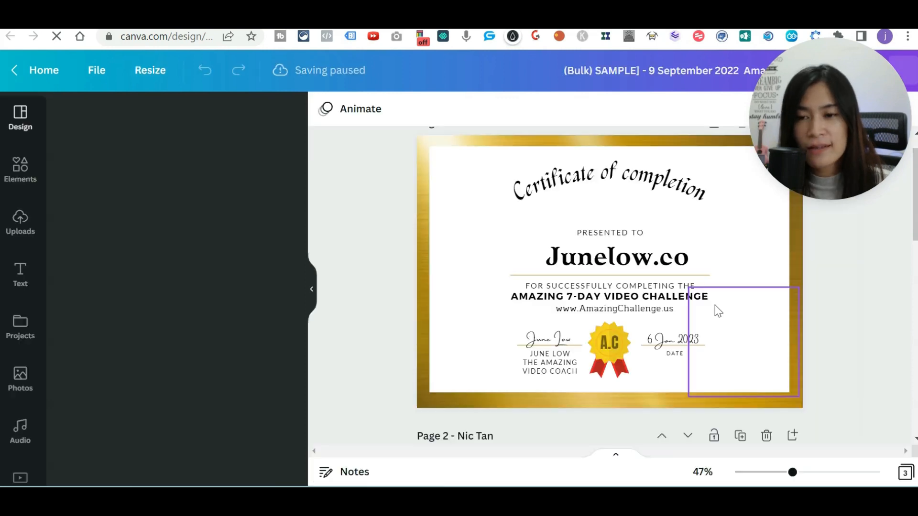
Scroll down through the three generated personalised certificate pages.
click(21, 121)
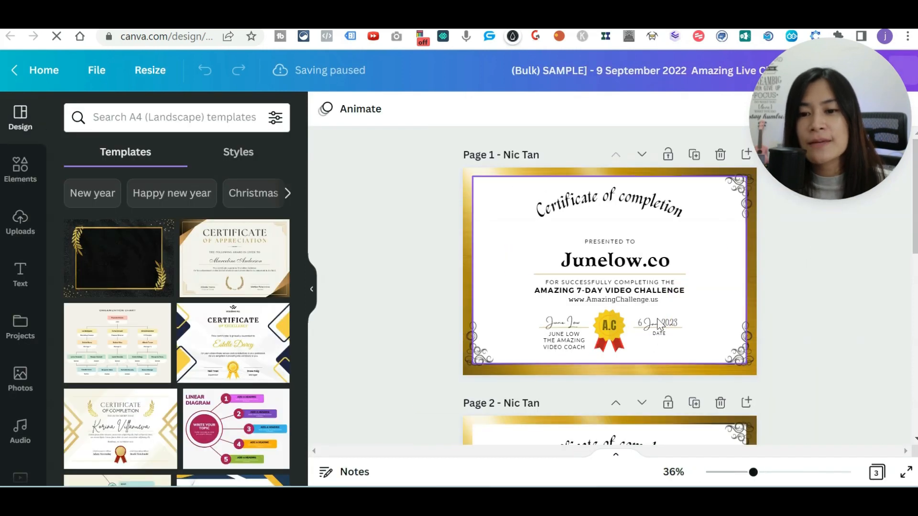
scroll(down, 3)
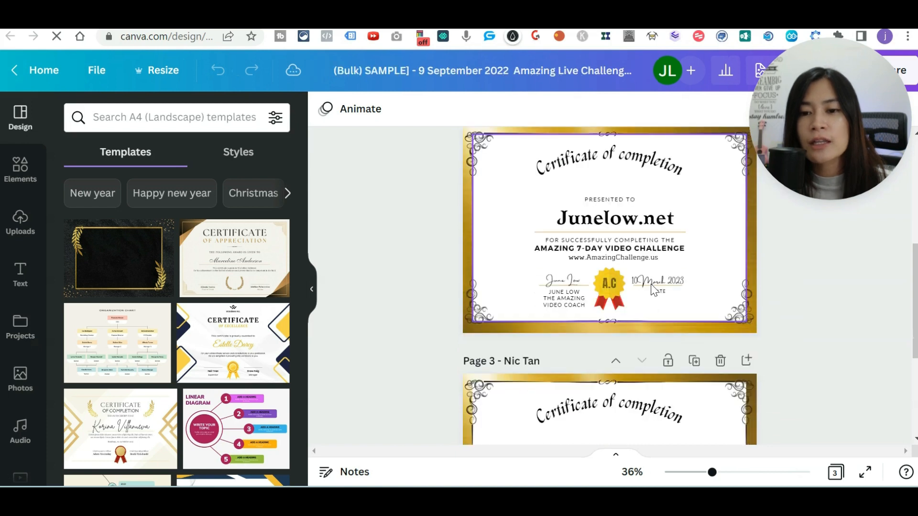
scroll(down, 3)
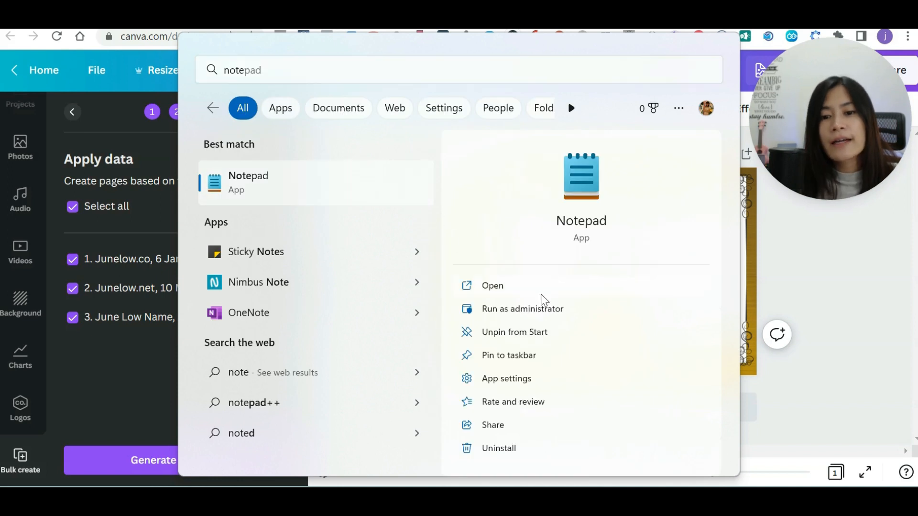
Launch Notepad and type the Facebook junelowstory link and "canva exclusive".
click(492, 285)
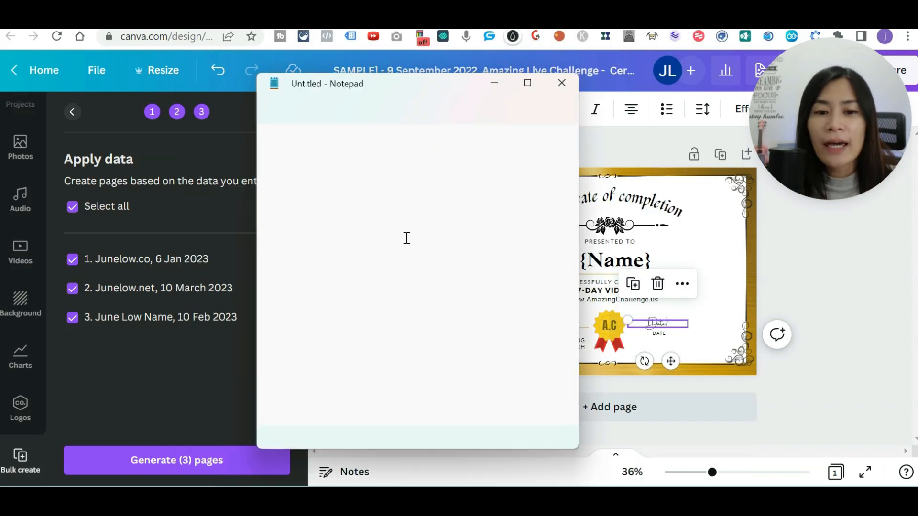
text(Facebook - fb.c)
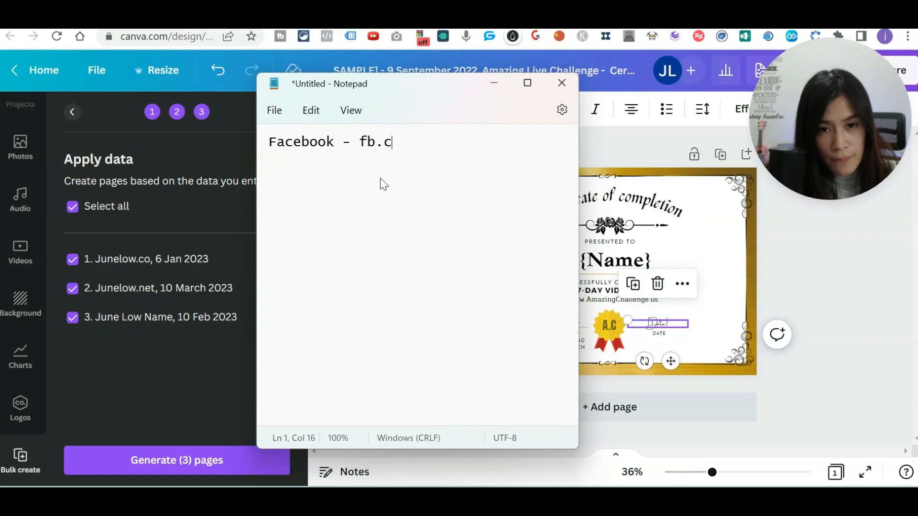
text(om/junelowsto)
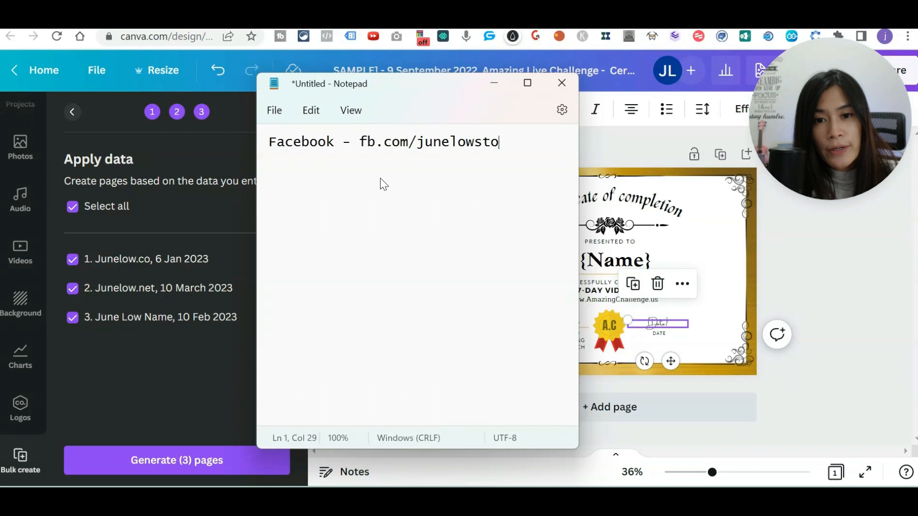
text(ry)
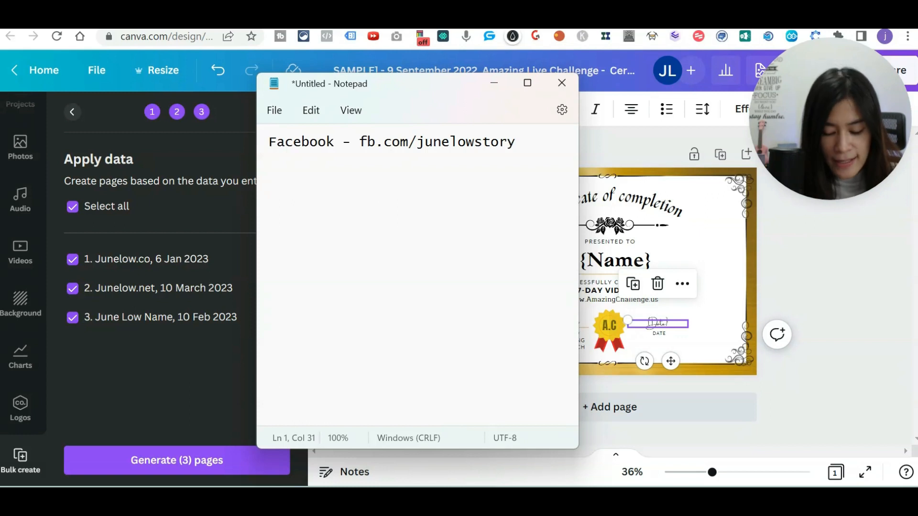
text("S)
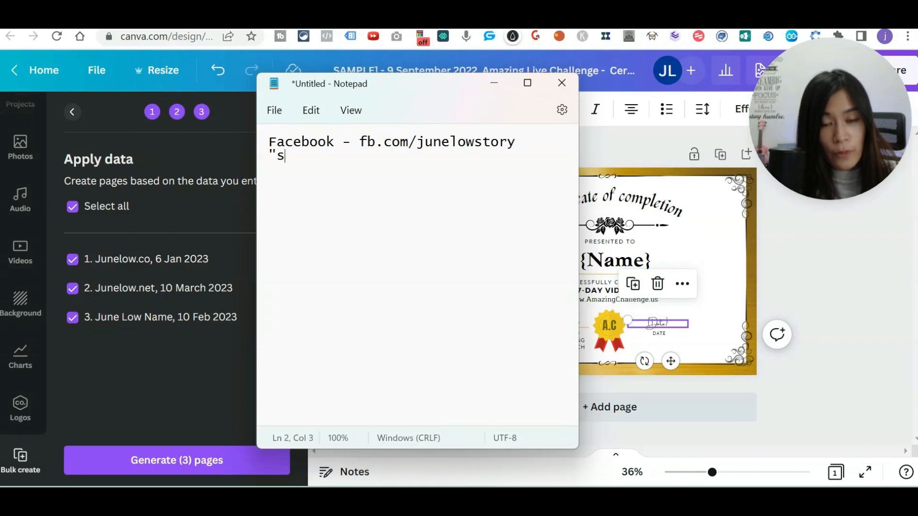
text(canva ex)
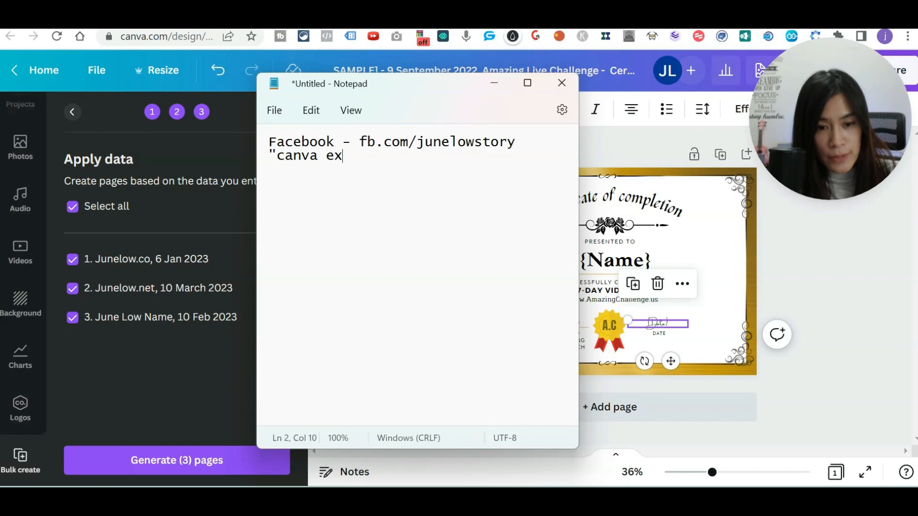
text(clusive")
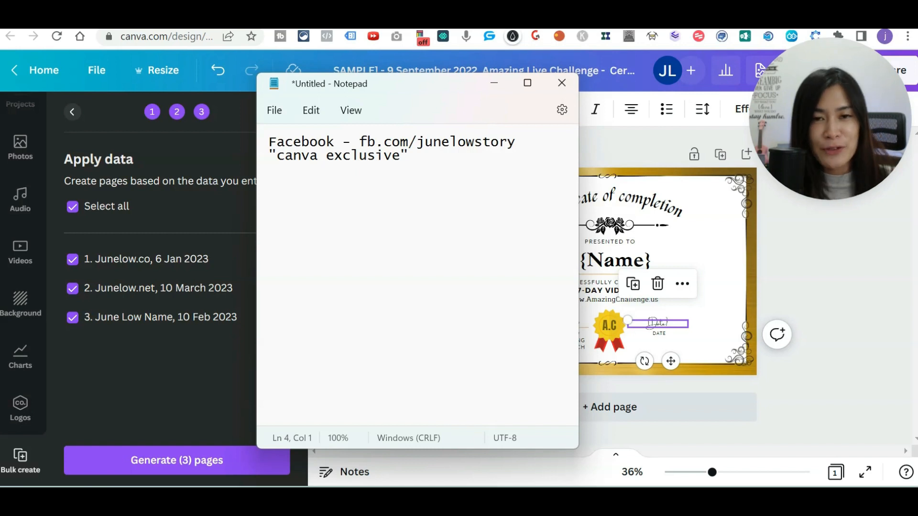
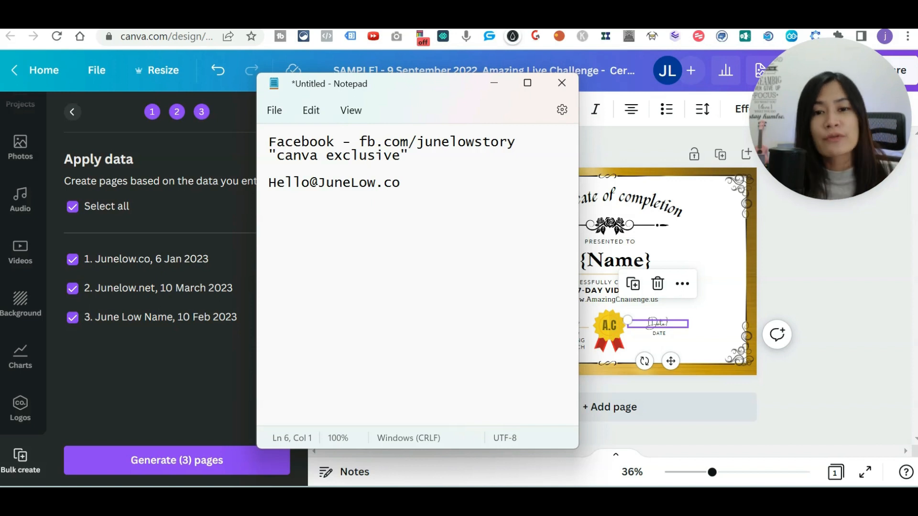
text(www.amazingch)
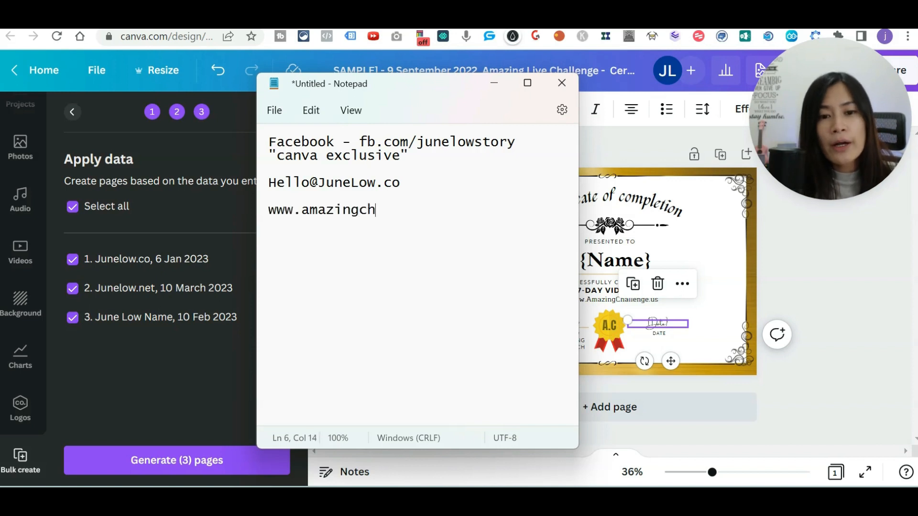
text(allenge.us.)
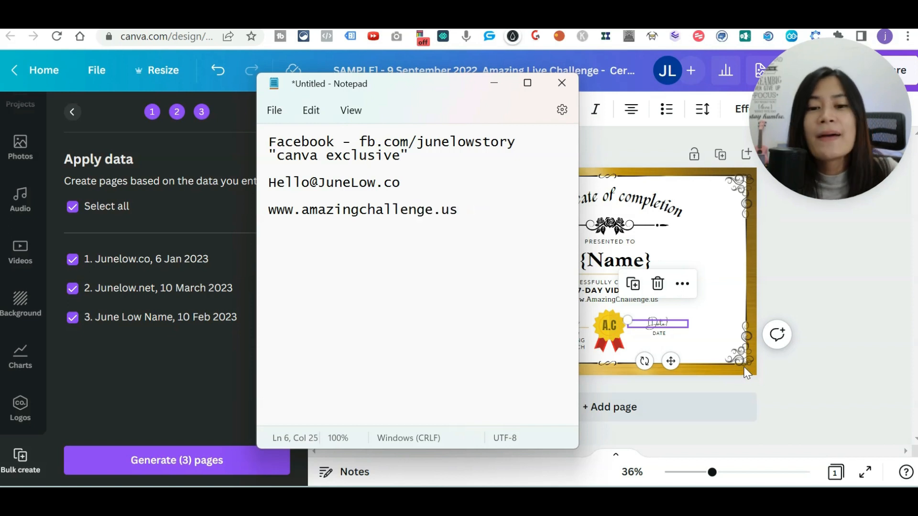
triple_click(361, 209)
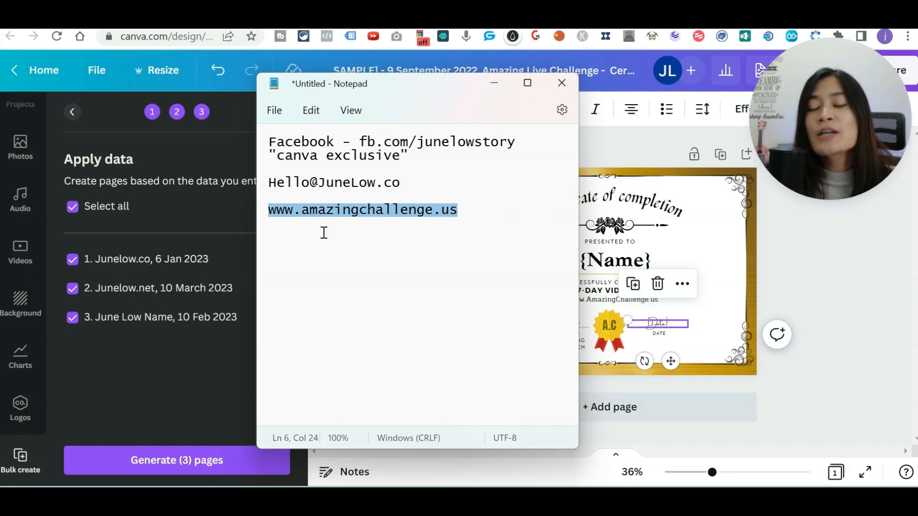
mouse_move(376, 252)
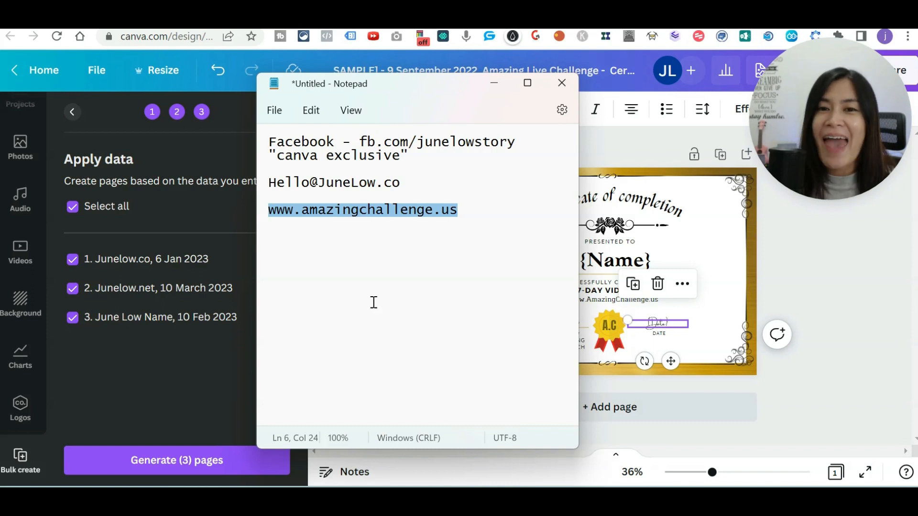
mouse_move(370, 385)
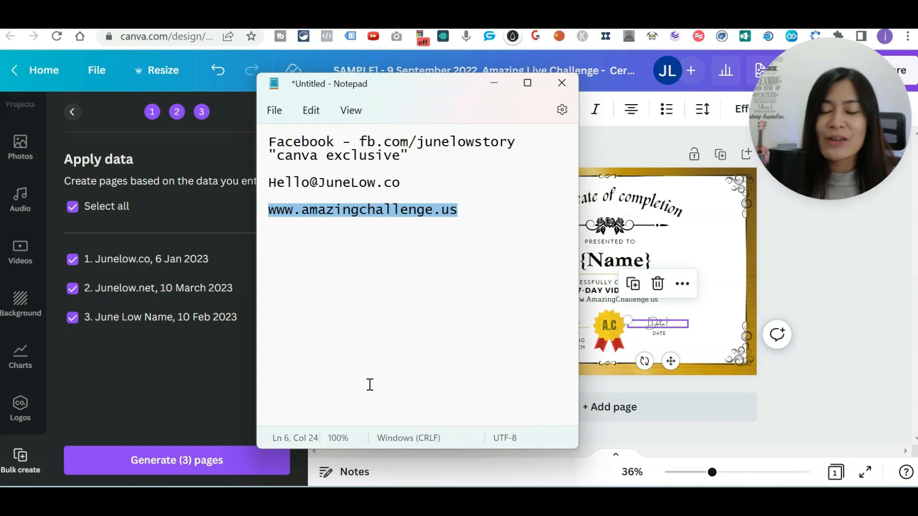